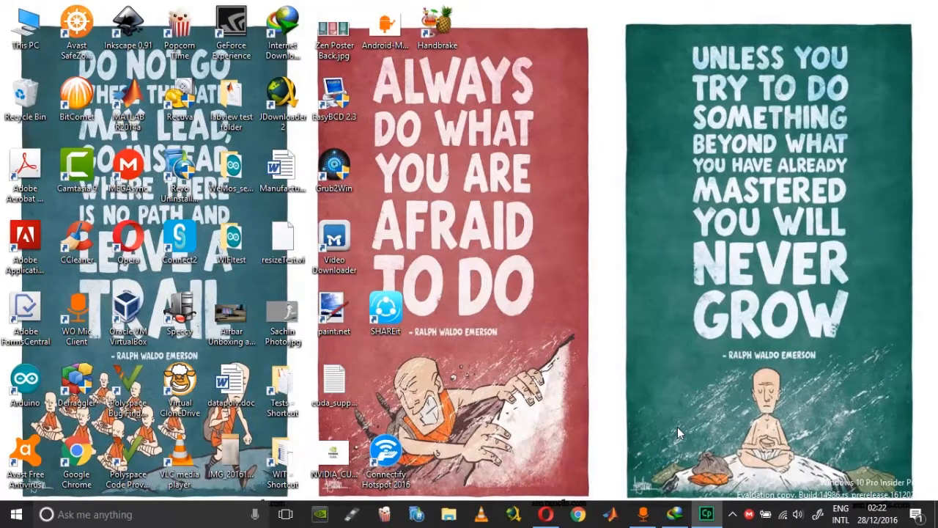
mouse_move(682, 429)
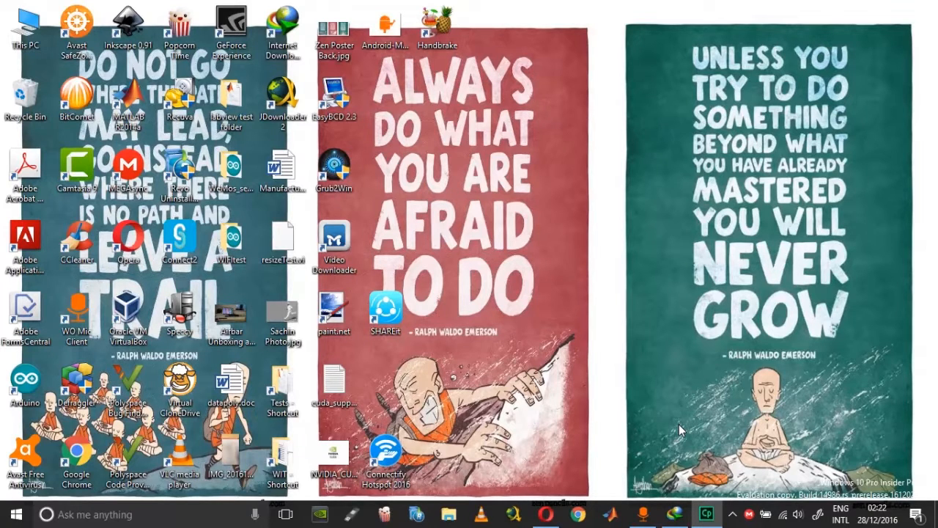
mouse_move(680, 433)
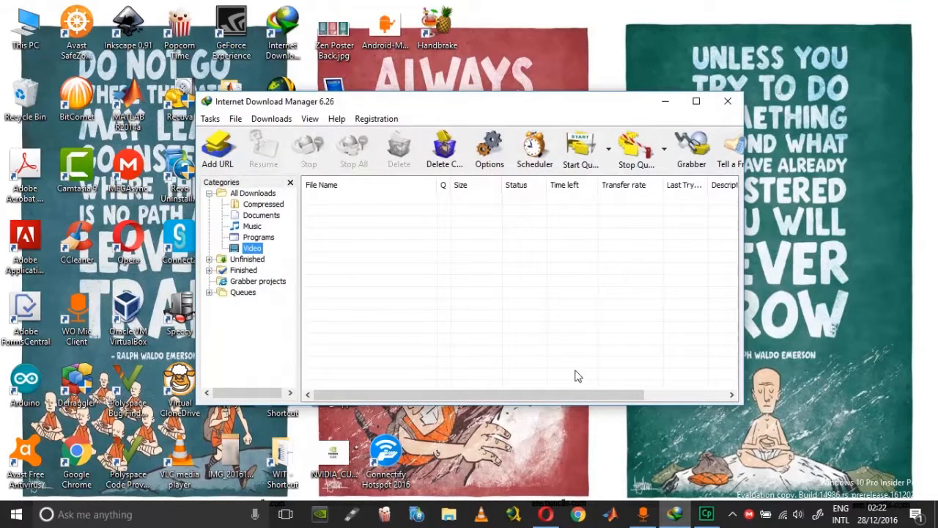
mouse_move(396, 112)
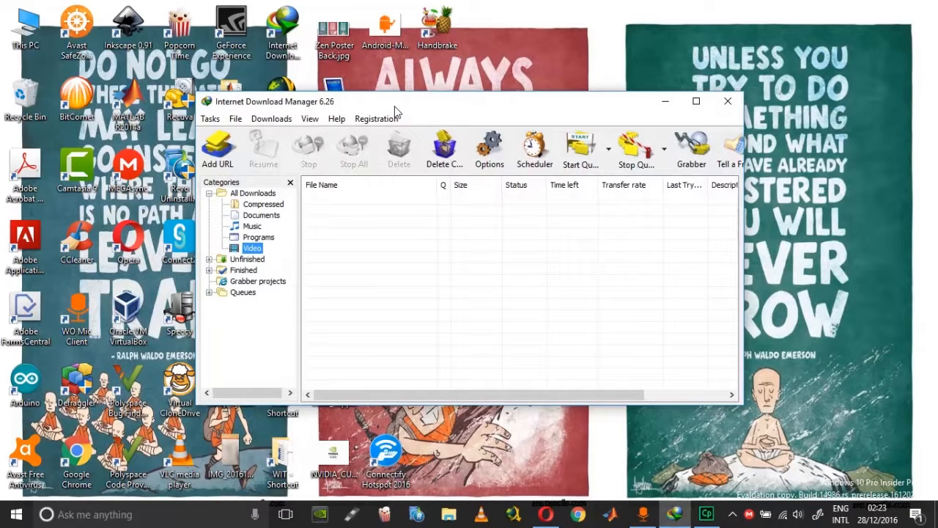
mouse_move(412, 215)
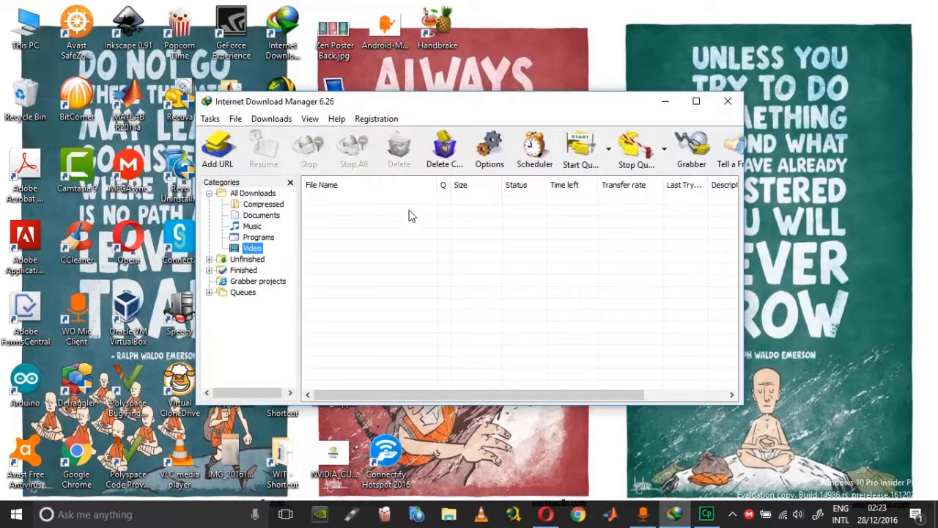
mouse_move(433, 110)
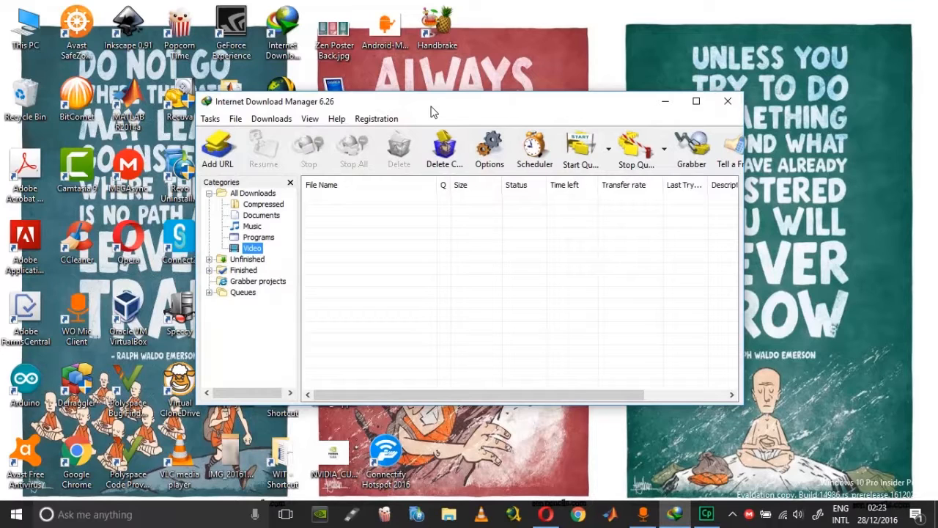
mouse_move(438, 152)
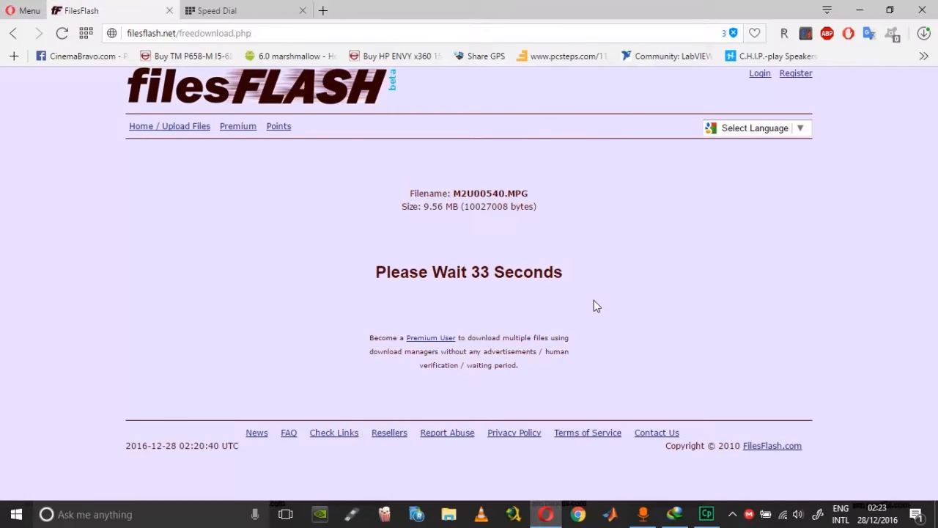
mouse_move(243, 335)
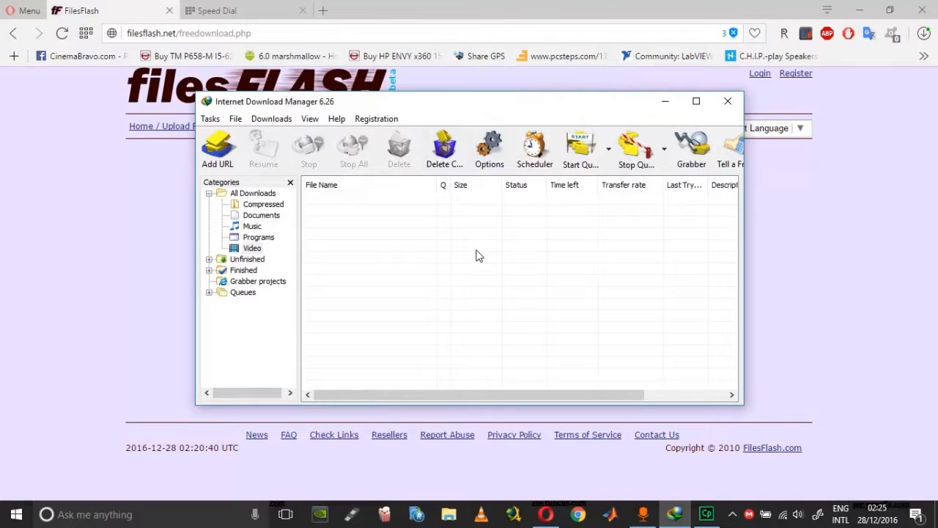
mouse_move(287, 135)
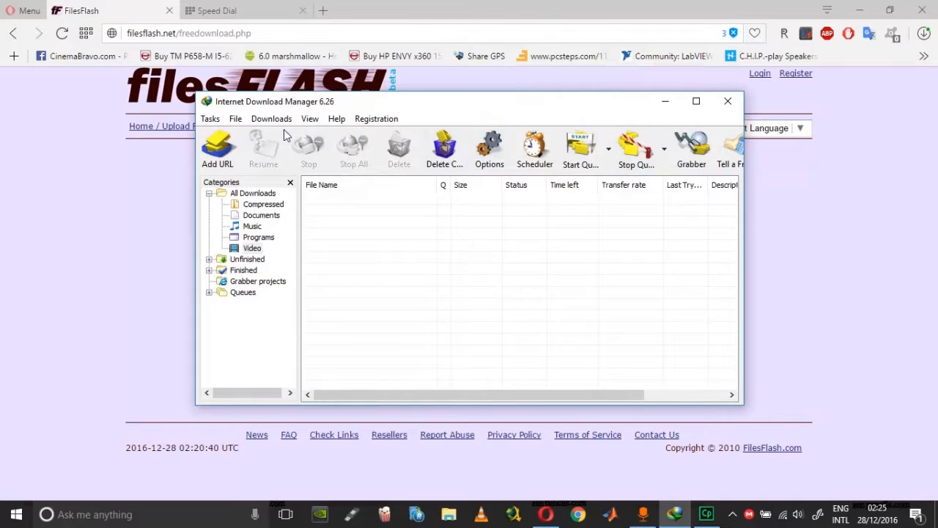
Open IDM's Options to reach the configuration settings.
left_click(489, 147)
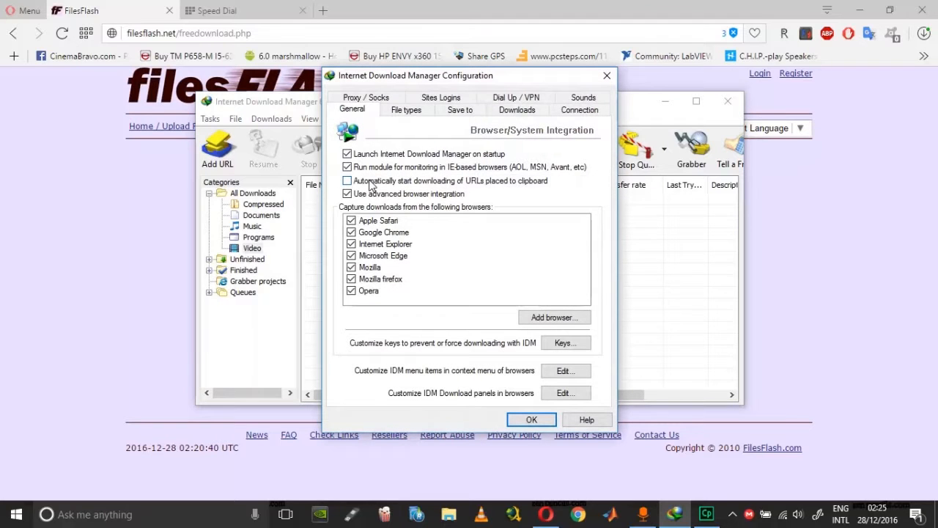
mouse_move(346, 181)
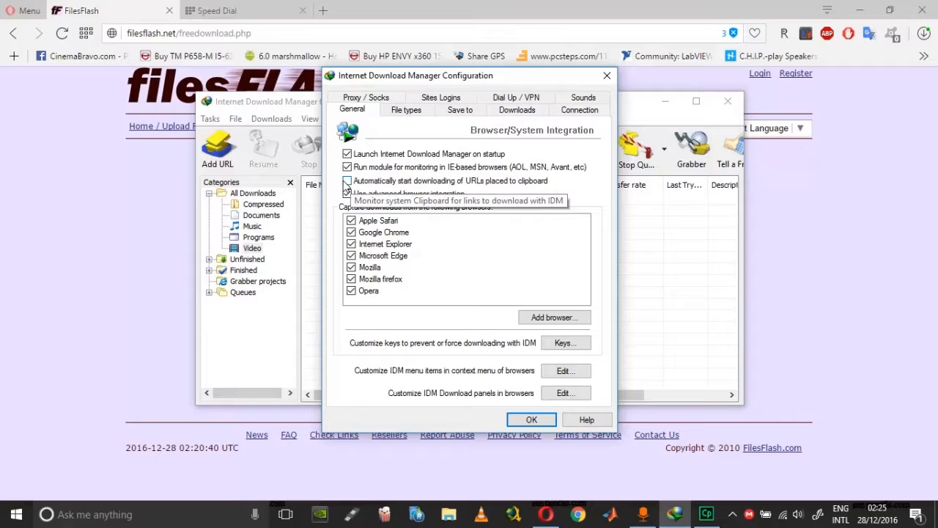
Uncheck 'Automatically start downloading of URLs placed to clipboard' in General settings.
left_click(346, 180)
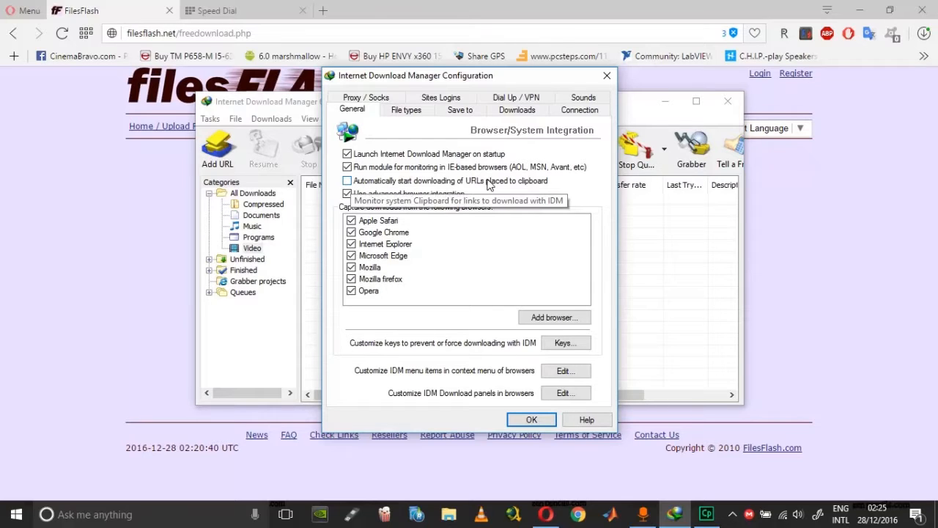
mouse_move(453, 183)
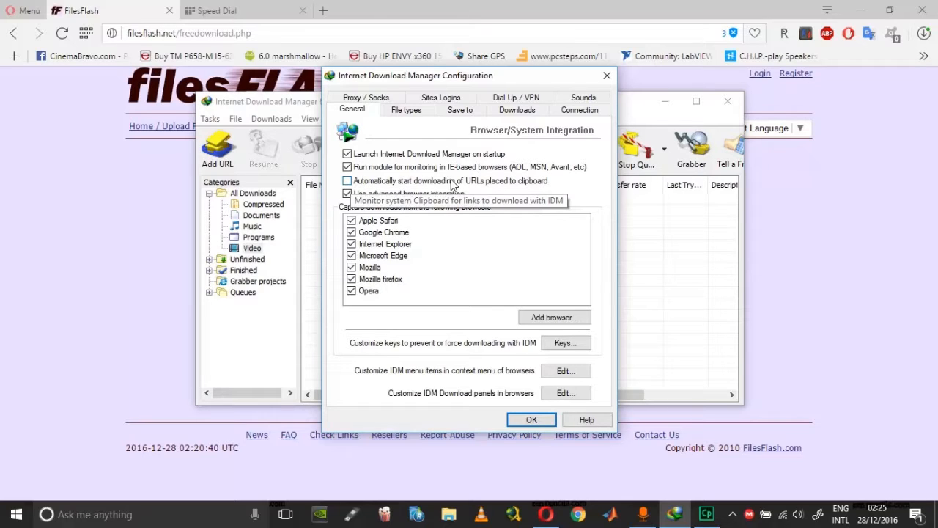
left_click(347, 181)
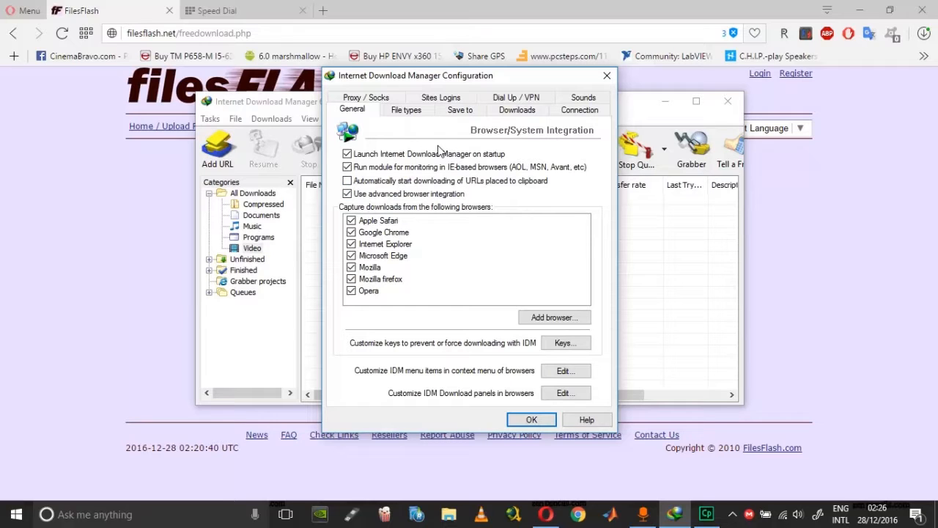
mouse_move(465, 344)
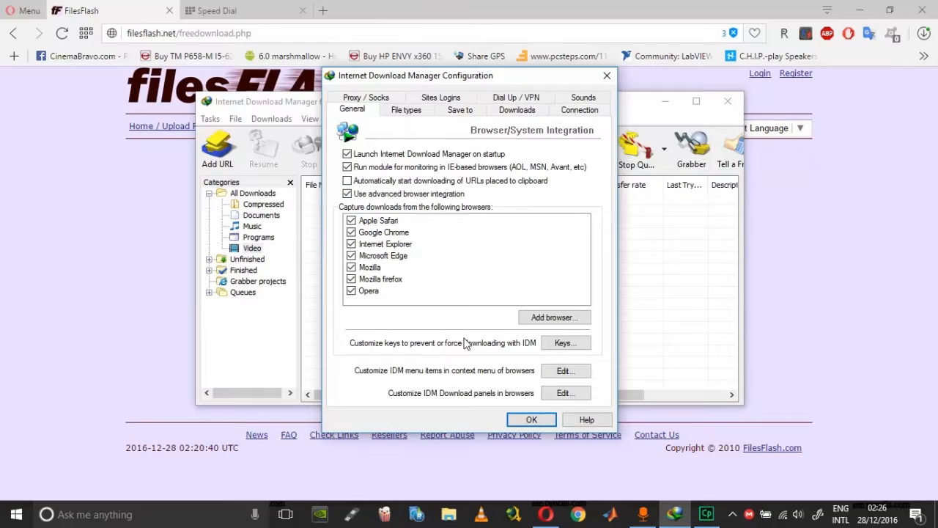
mouse_move(401, 353)
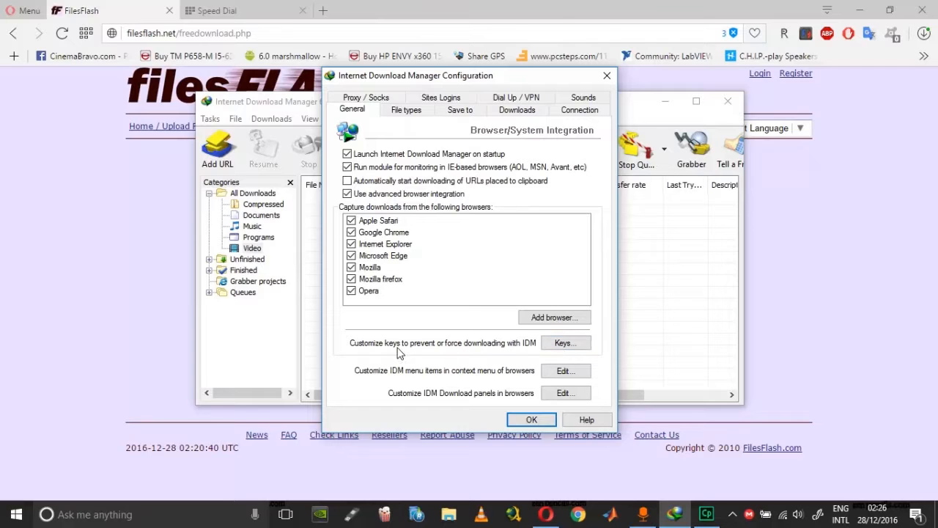
mouse_move(429, 350)
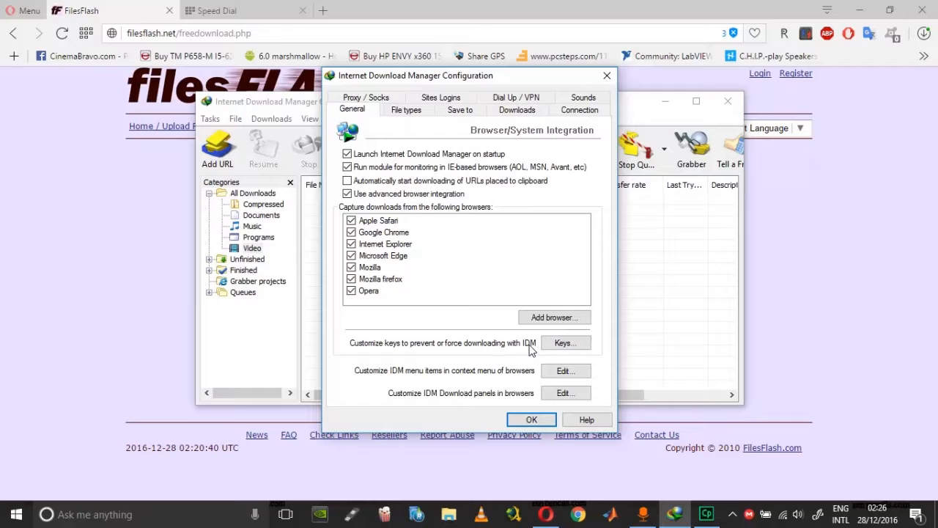
Make holding Alt prevent downloading with IDM, then close Configuration with OK.
left_click(564, 342)
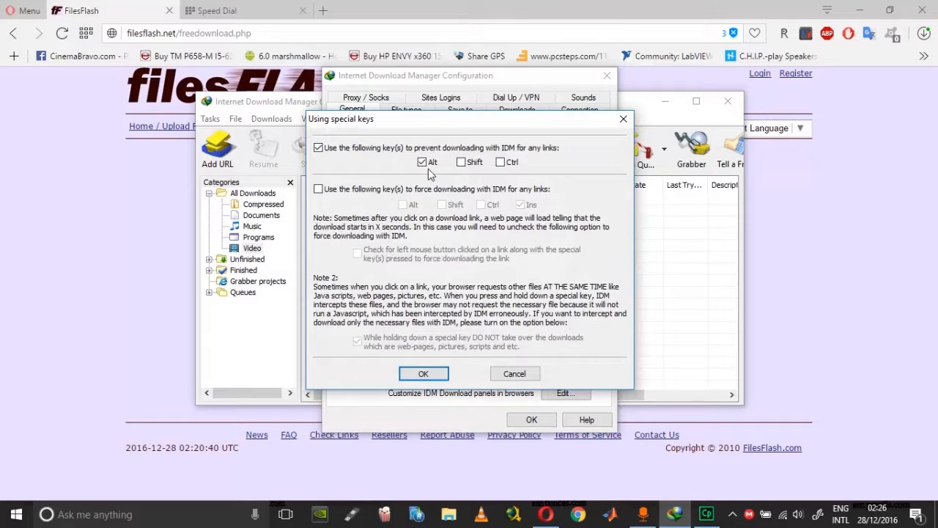
left_click(318, 147)
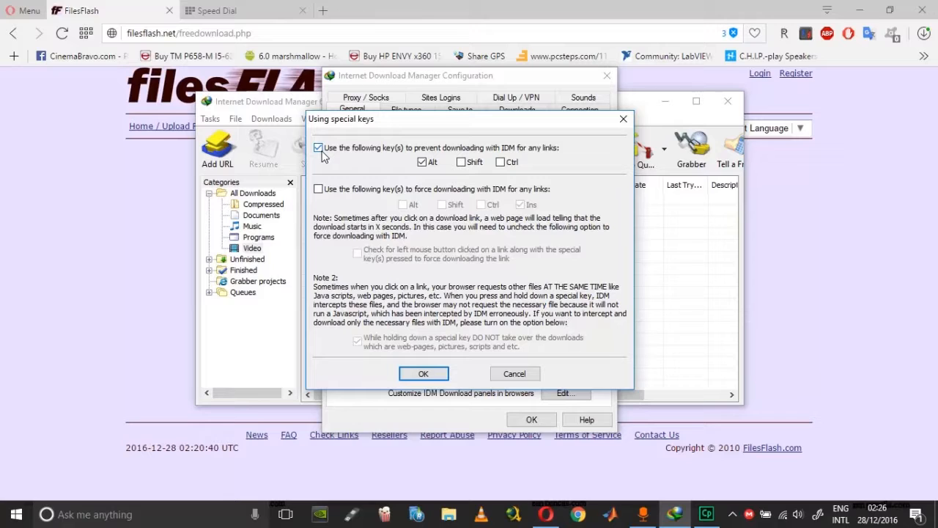
mouse_move(326, 155)
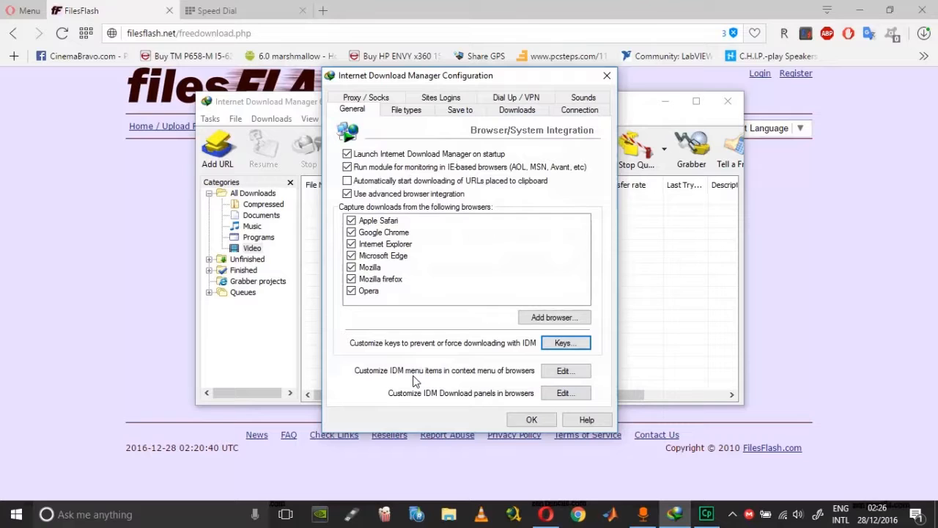
left_click(531, 420)
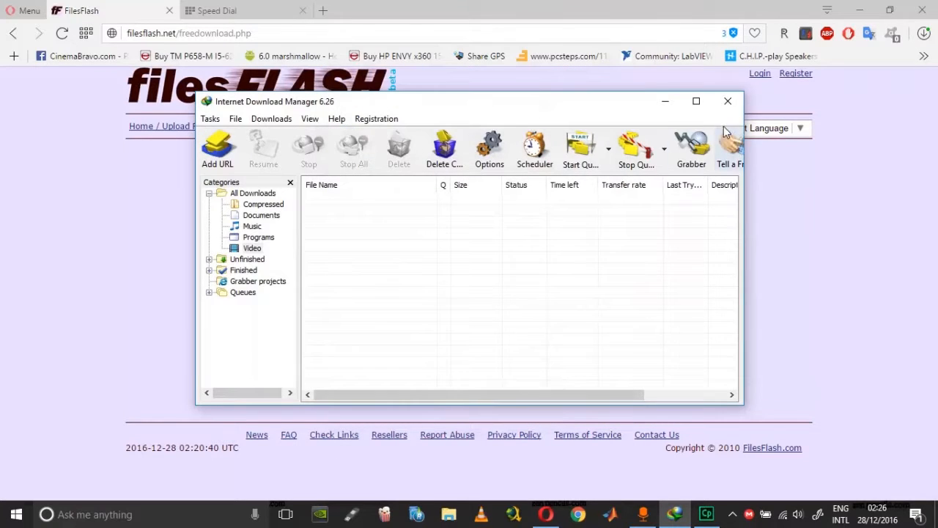
Close the IDM window and start the free download of M2U00540.MPG in Opera.
left_click(727, 101)
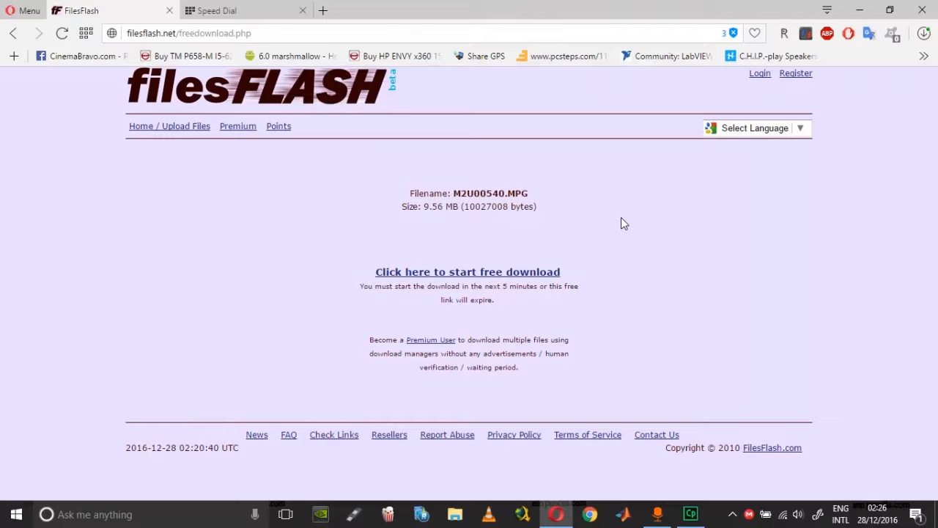
mouse_move(618, 220)
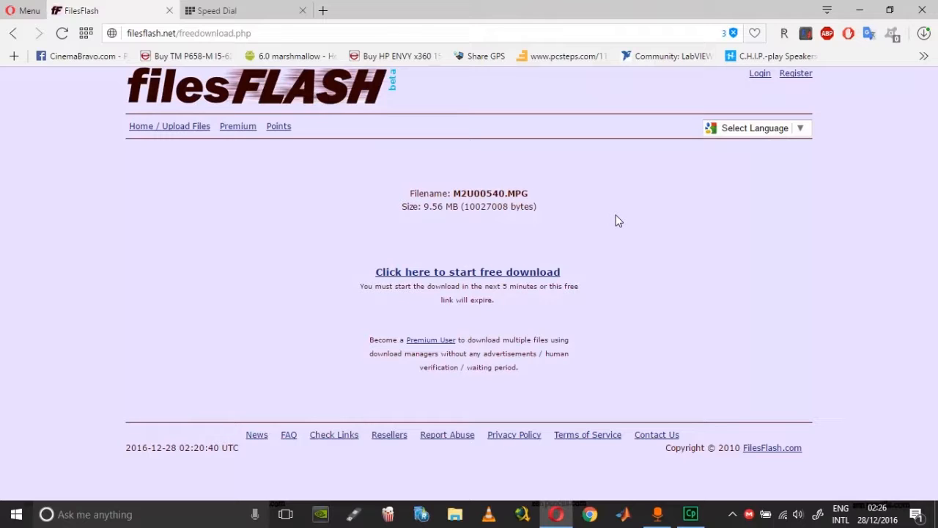
mouse_move(608, 219)
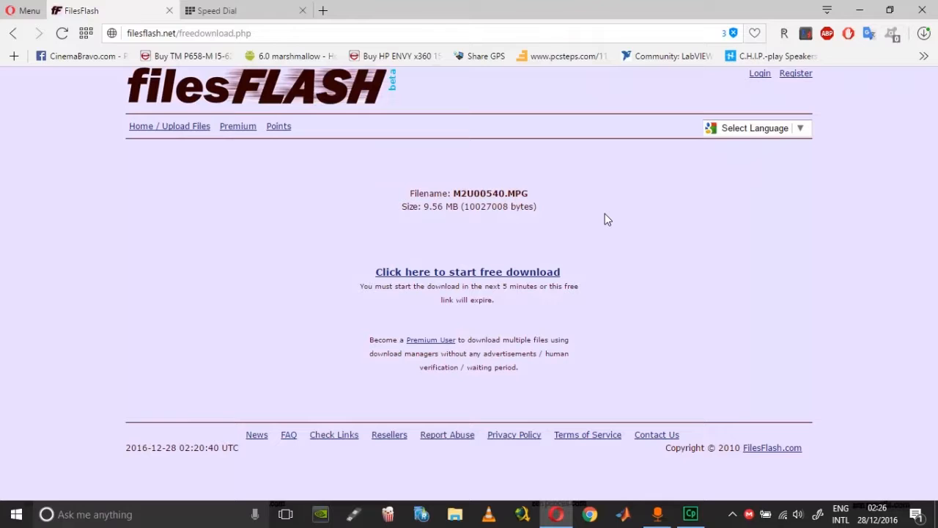
mouse_move(498, 230)
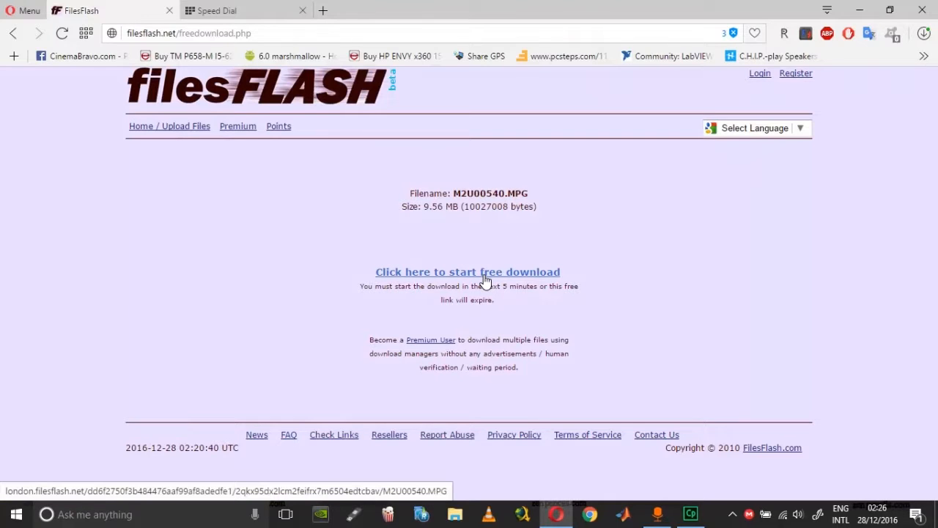
left_click(466, 272)
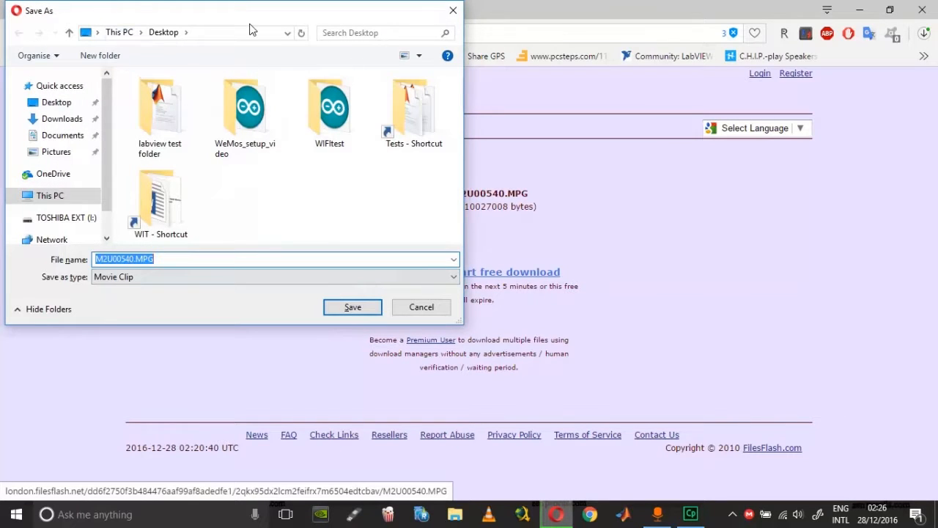
Save M2U00540.MPG to the Desktop and show its progress in Opera's downloads.
left_click(351, 306)
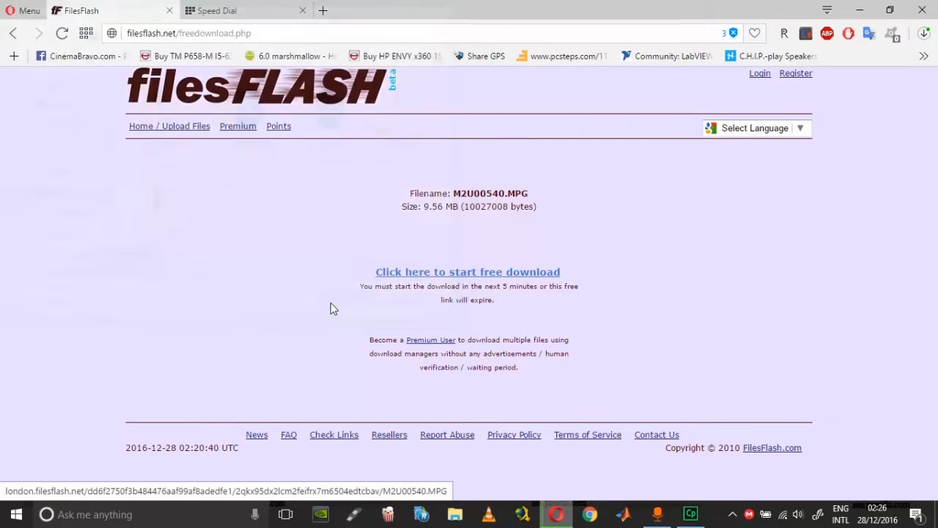
left_click(466, 271)
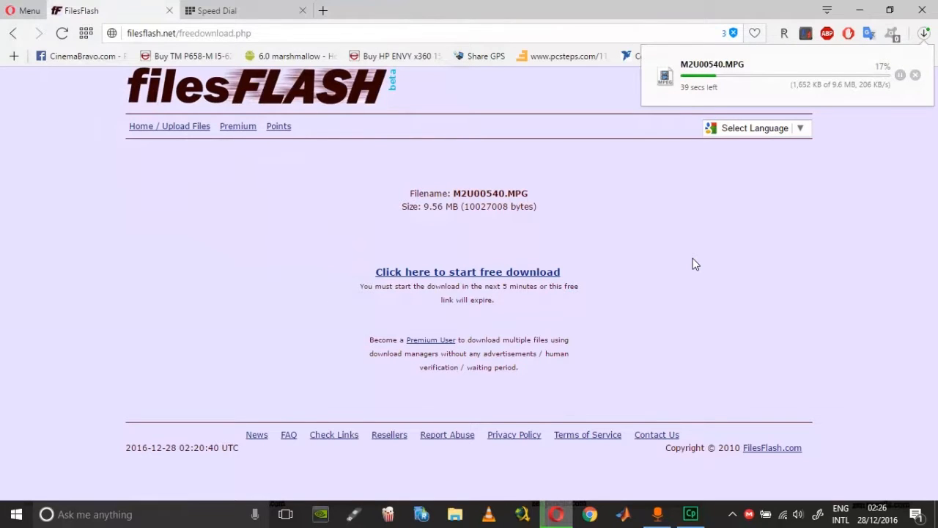